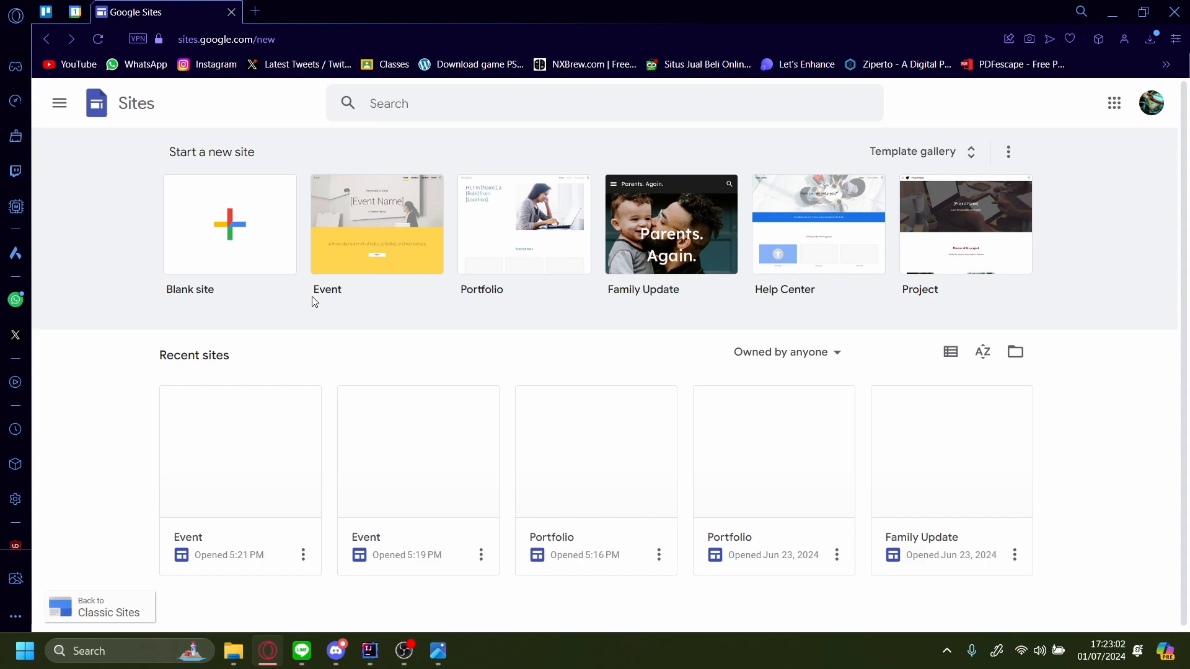
mouse_move(296, 253)
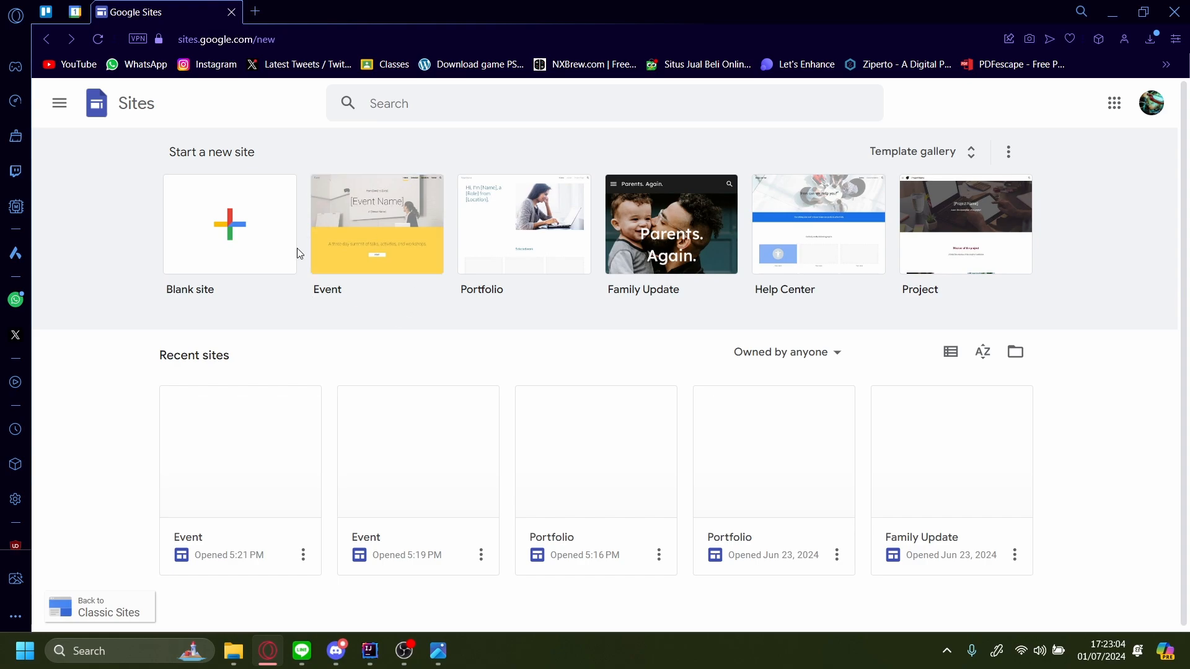
mouse_move(376, 204)
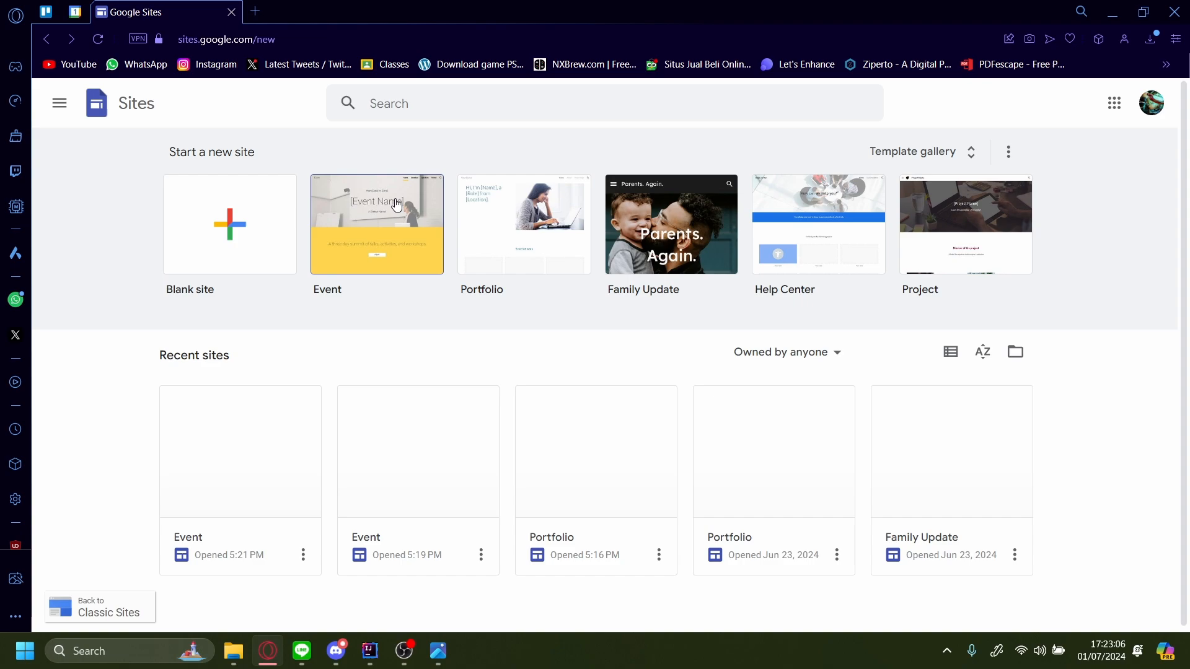
Start a new site from the Event template on the Google Sites start page.
left_click(376, 224)
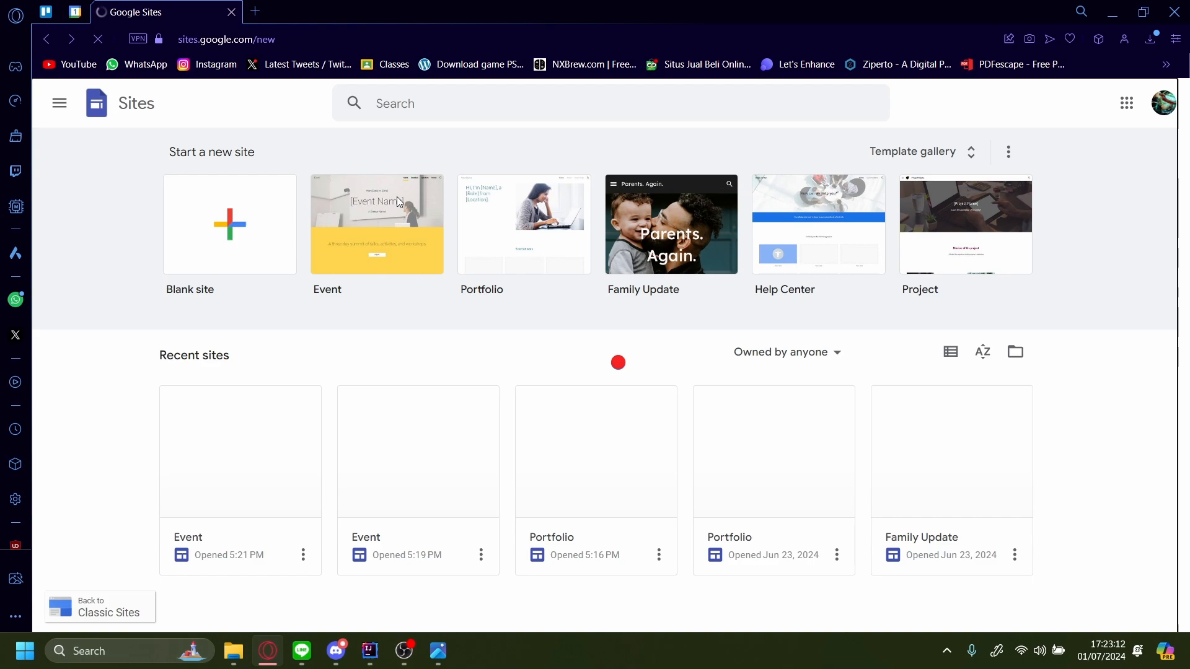
Insert a button named 'Example button' linking to 'aa' below the event header.
left_click(377, 224)
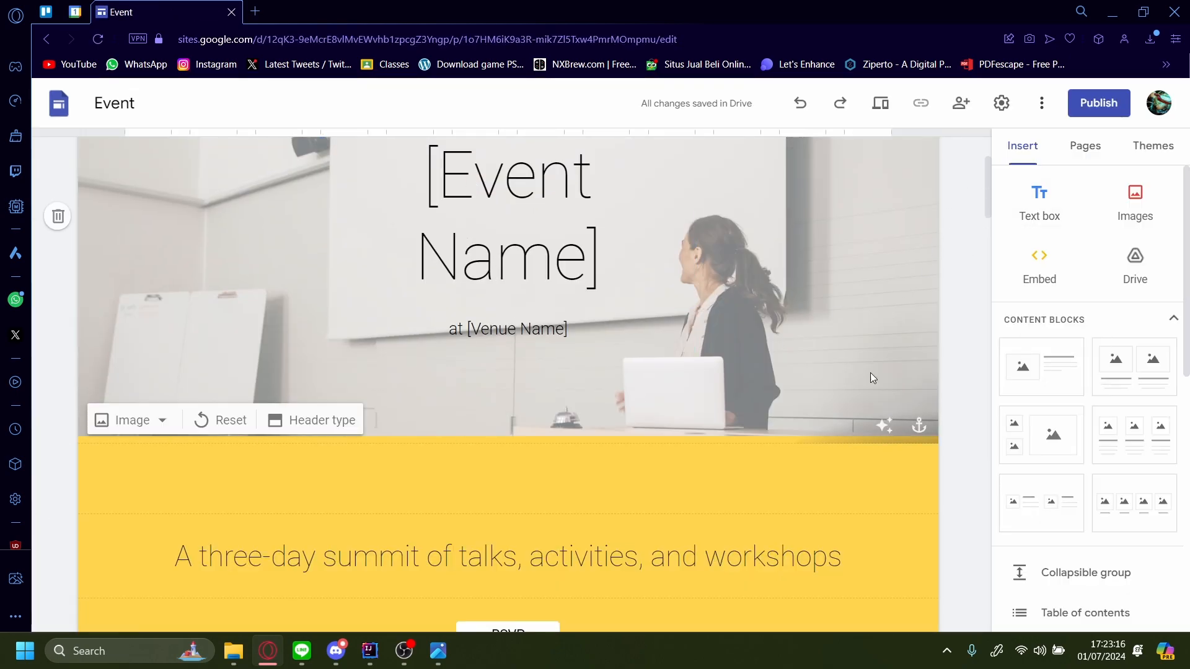
left_click(1057, 305)
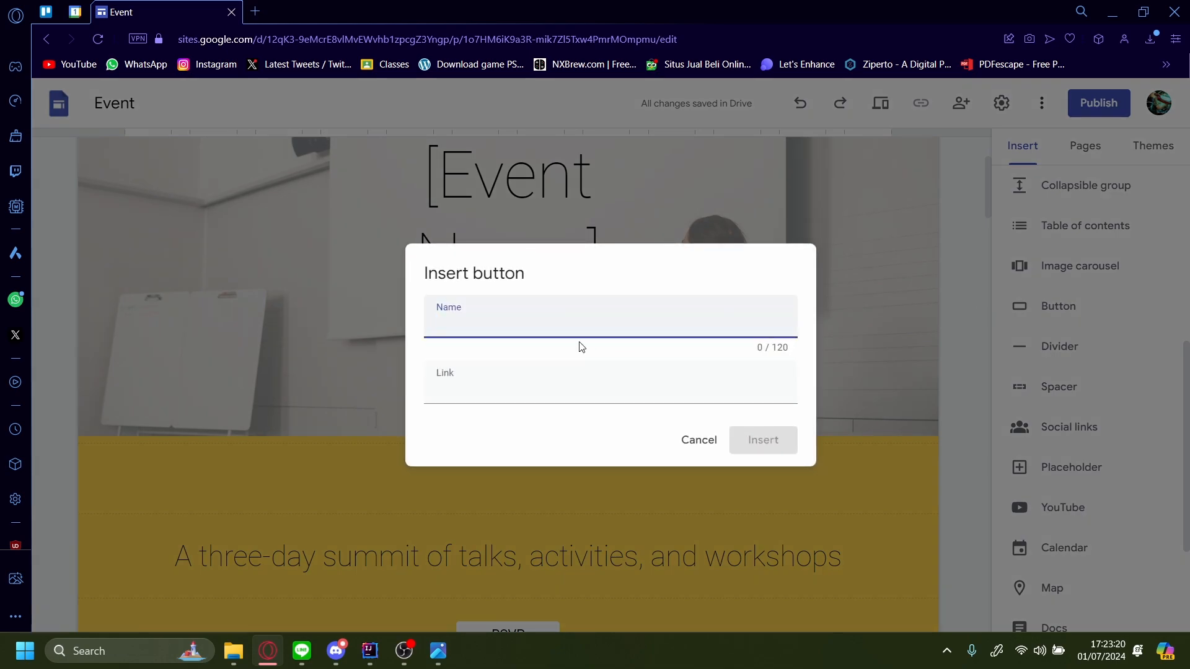
type("Example button")
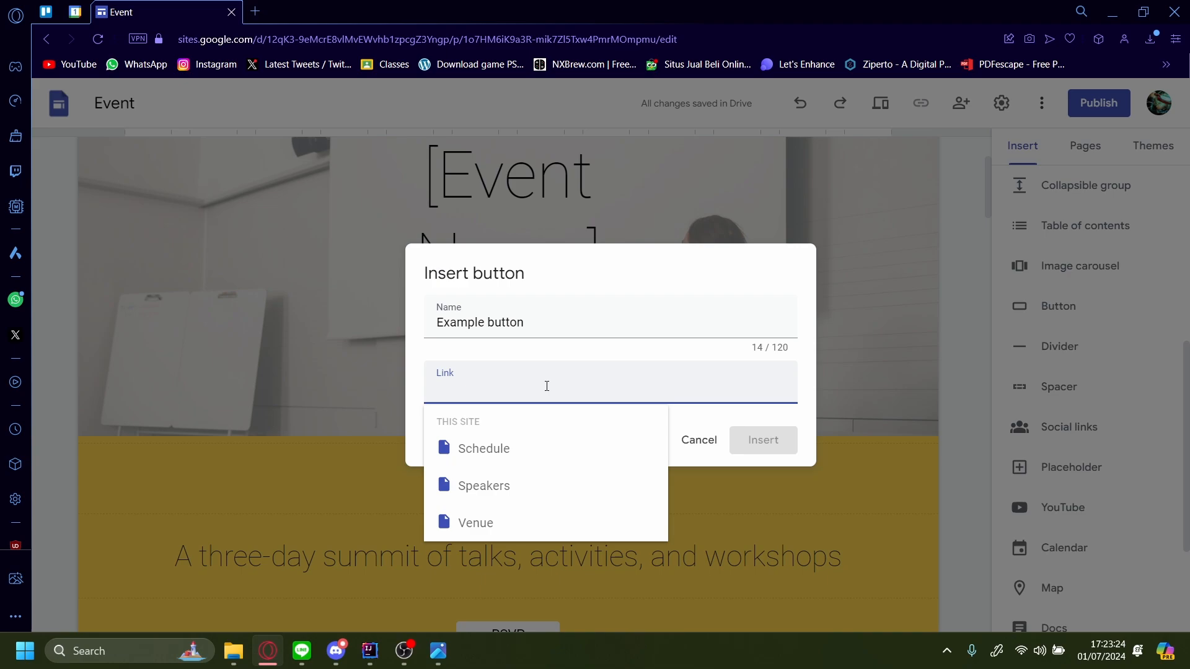
type("aa")
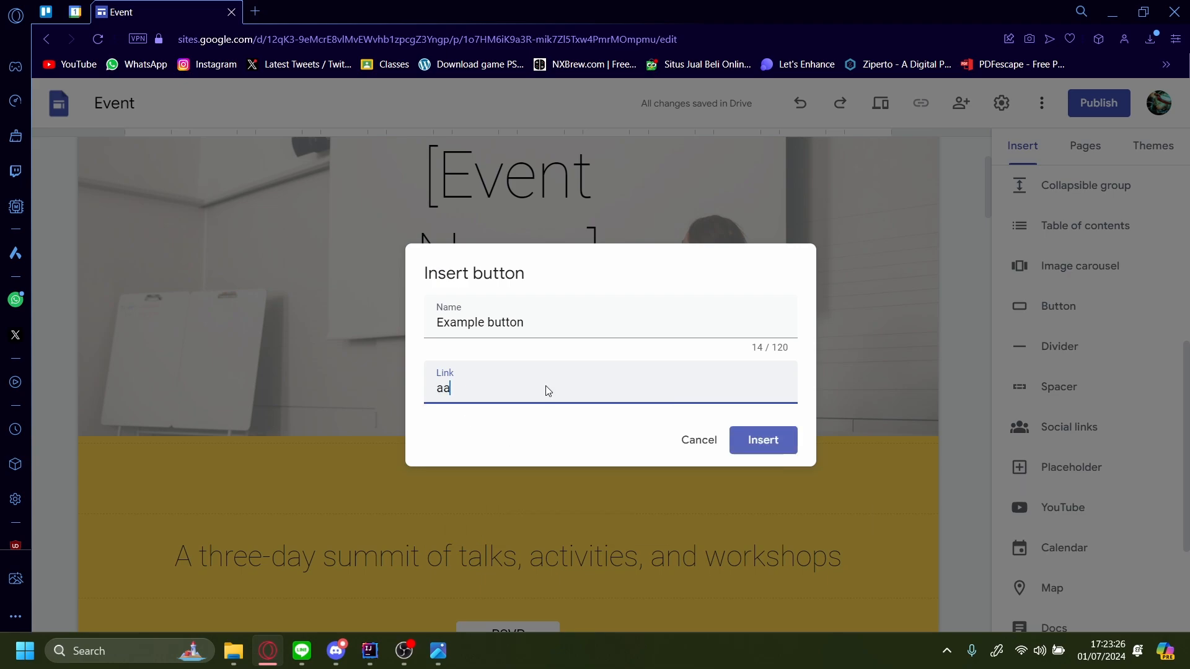
left_click(762, 440)
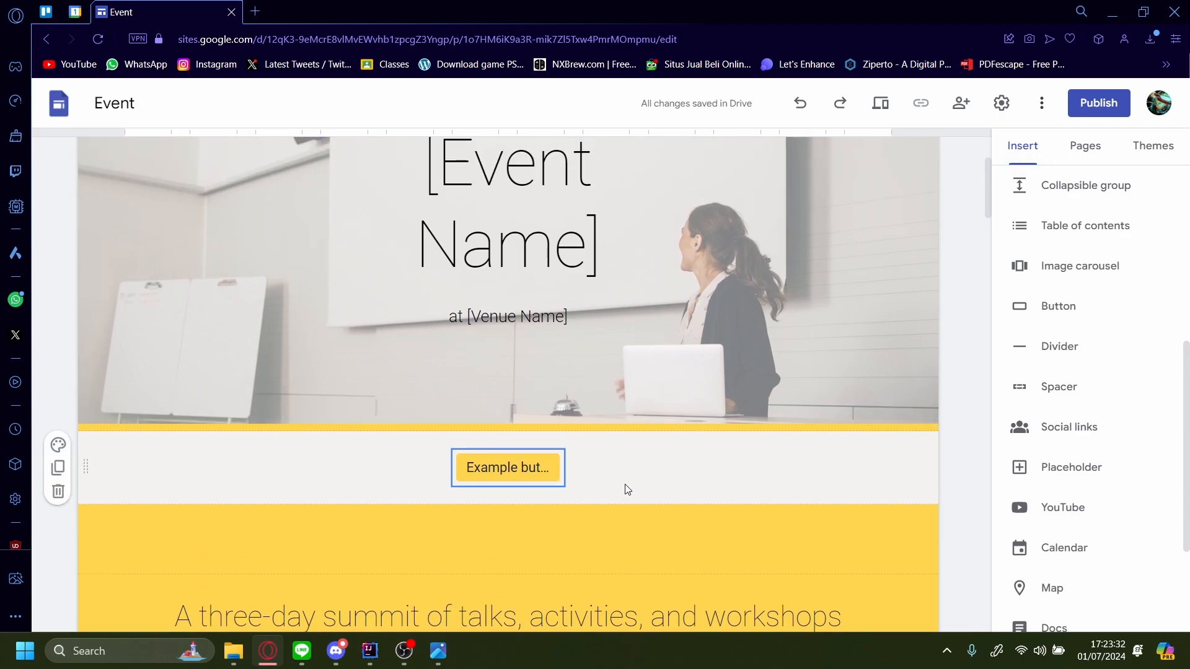
Select the Example button and apply the Simple theme, turning it dark blue.
left_click(507, 467)
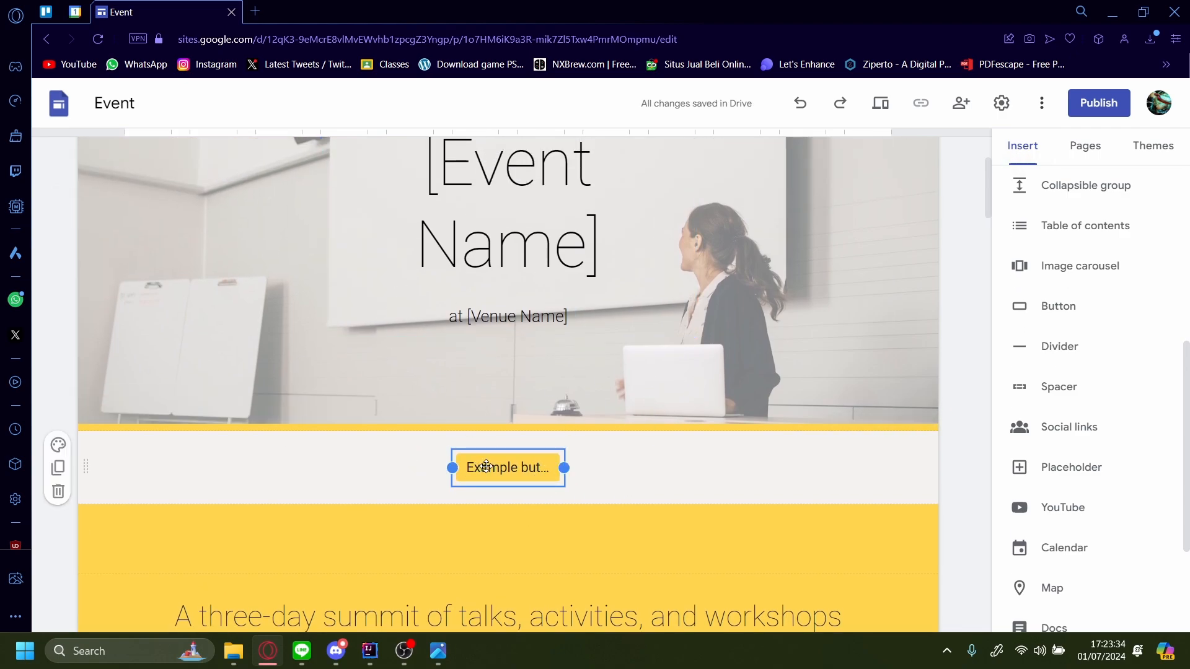
left_click(507, 468)
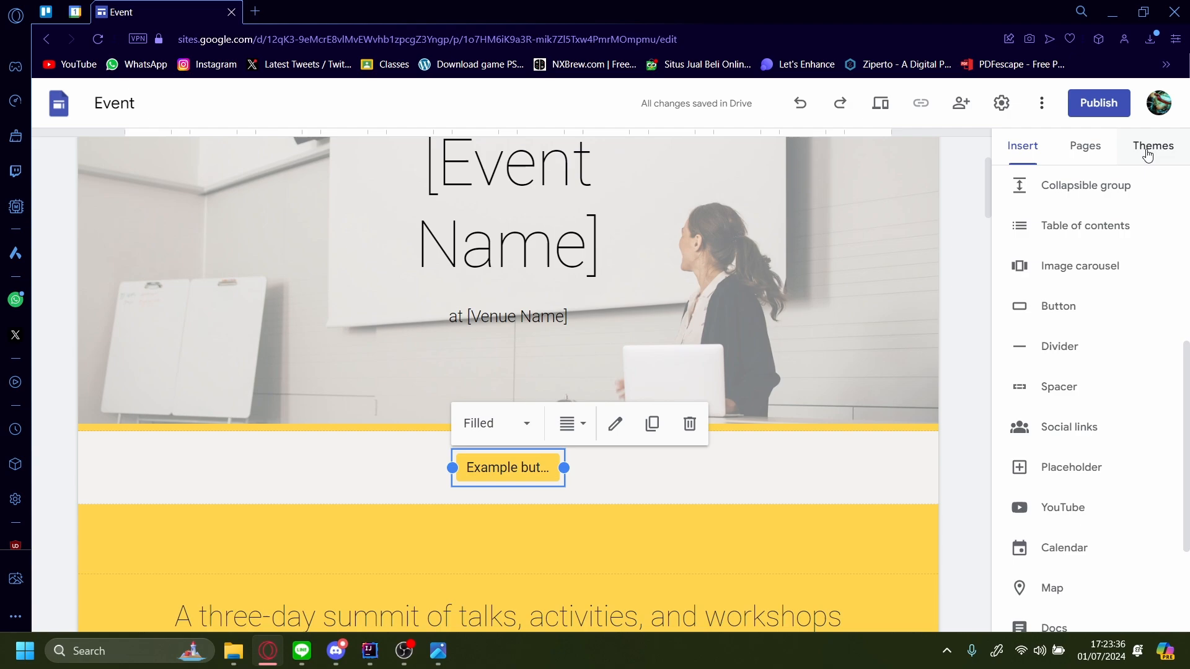
left_click(1151, 146)
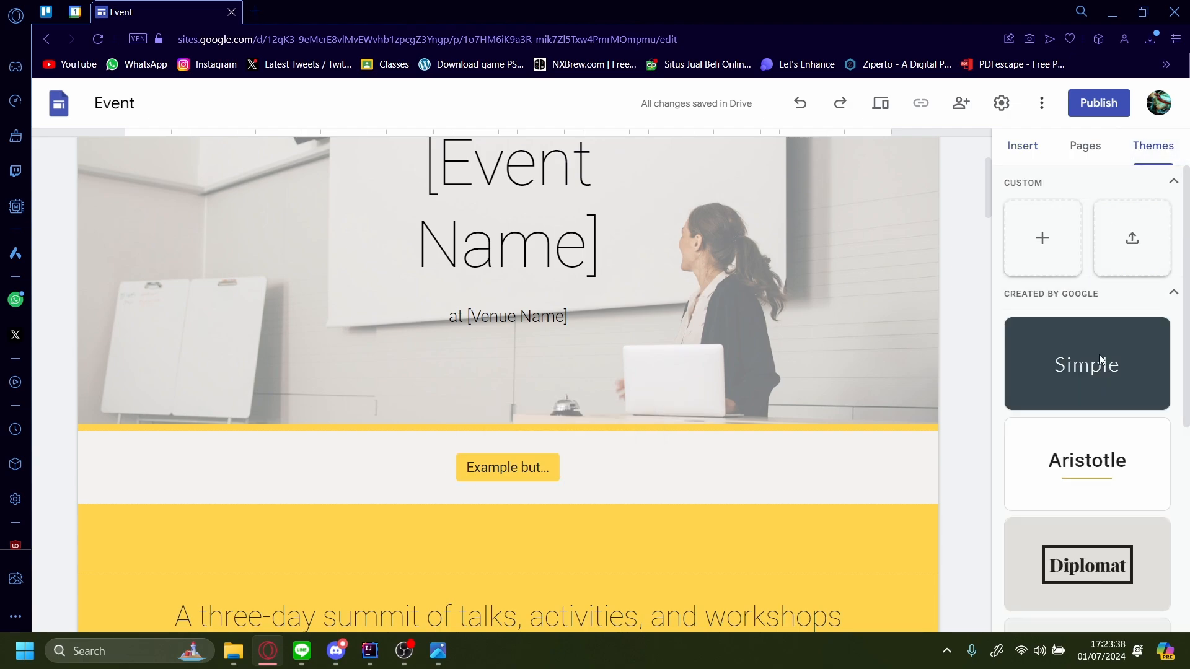
scroll("down", 3)
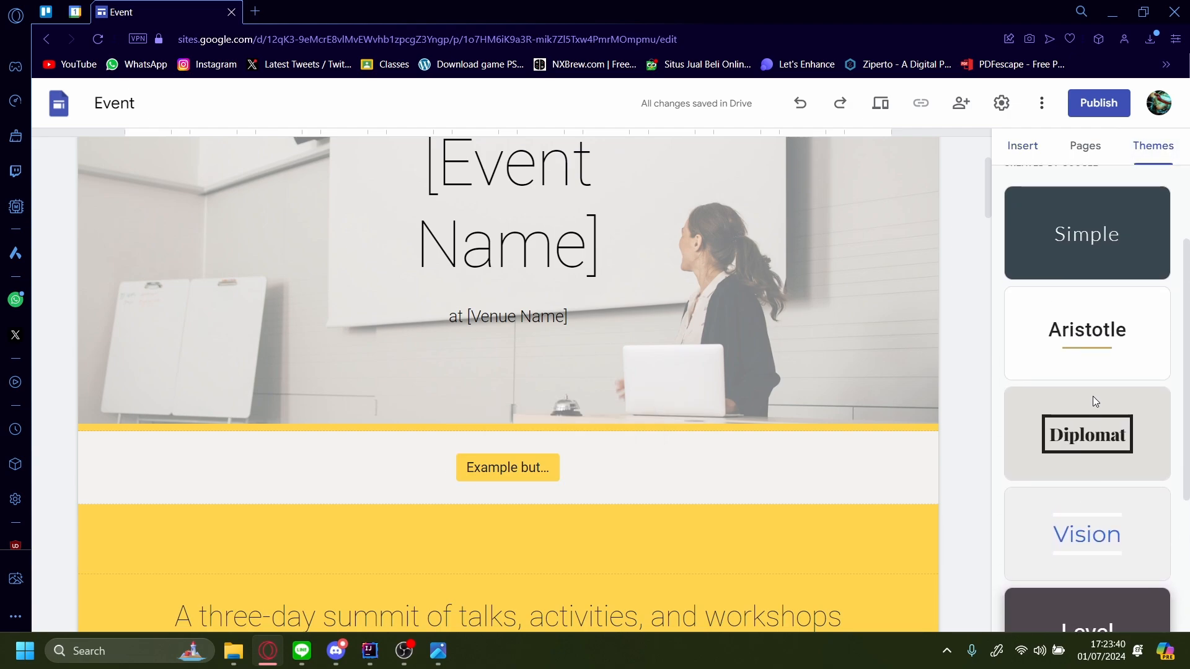
left_click(1086, 233)
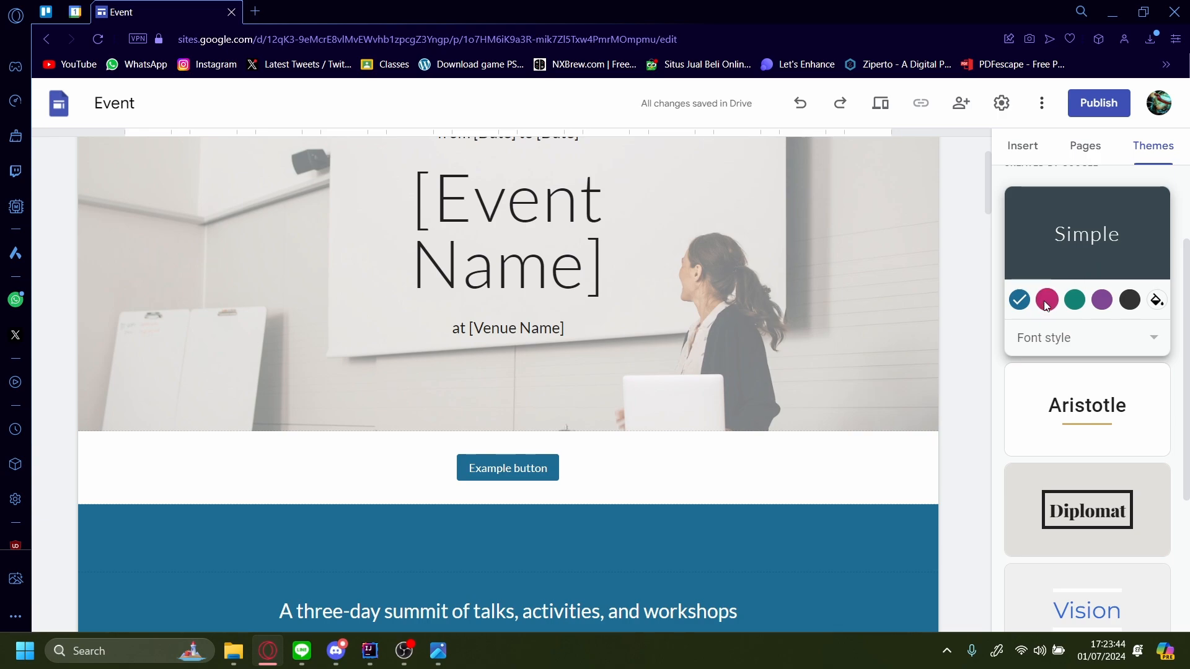
Try Simple in pink, then Aristotle and Diplomat, ending on the Vision theme with a blue button.
left_click(1046, 298)
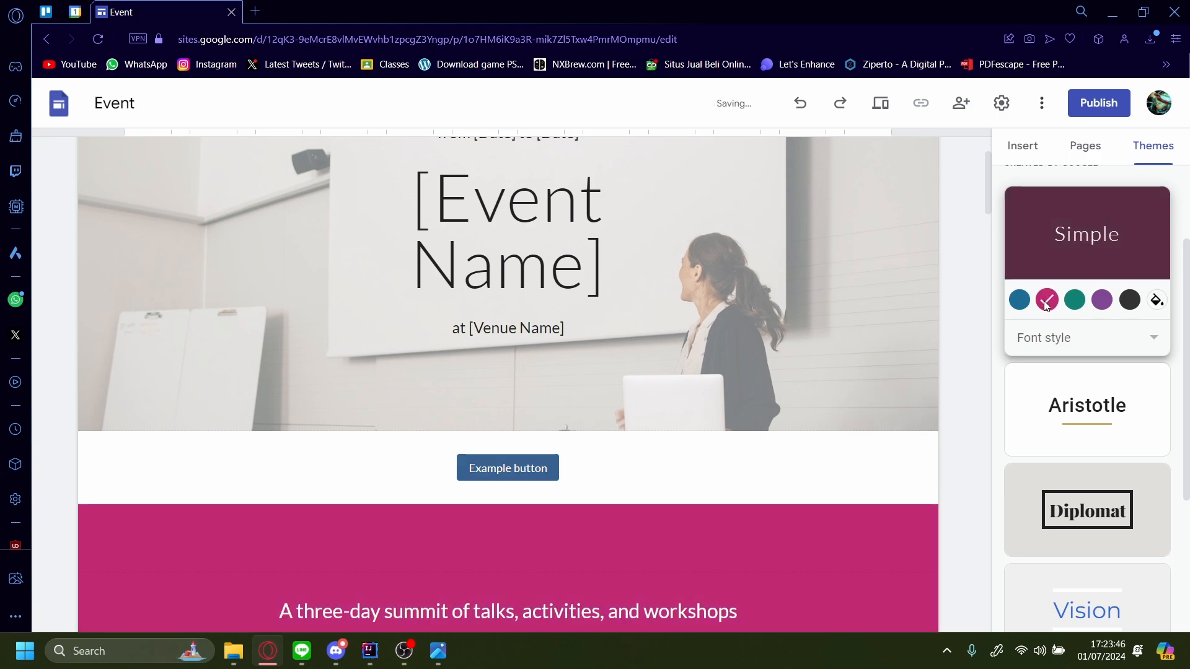
left_click(1100, 298)
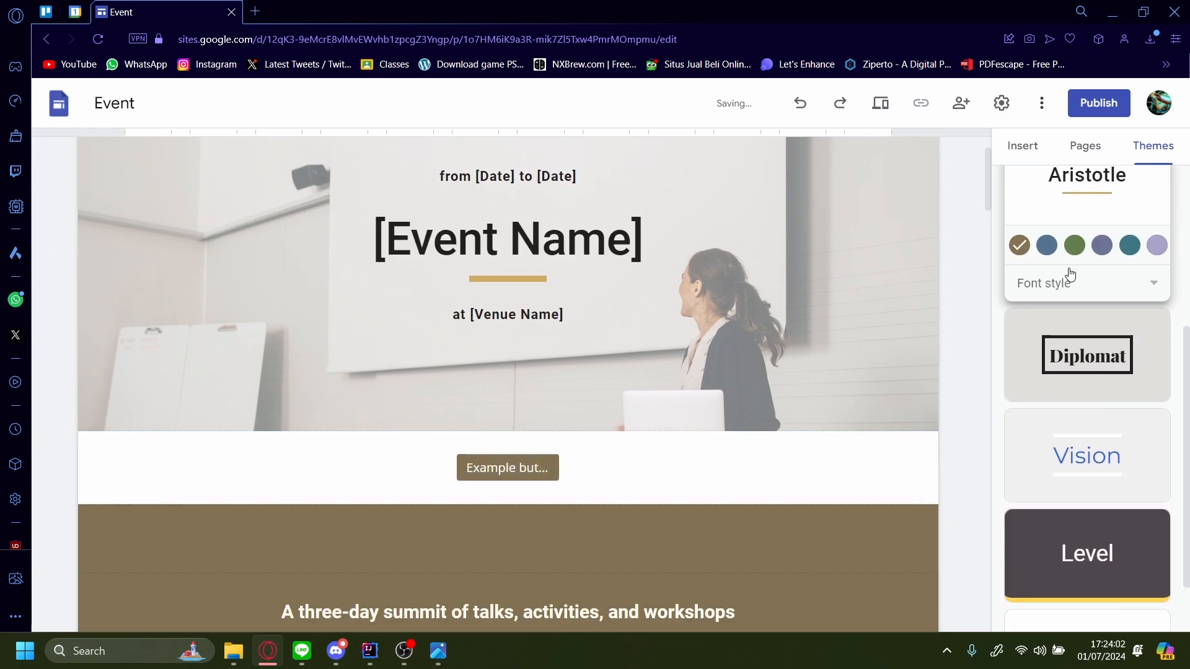
left_click(1073, 244)
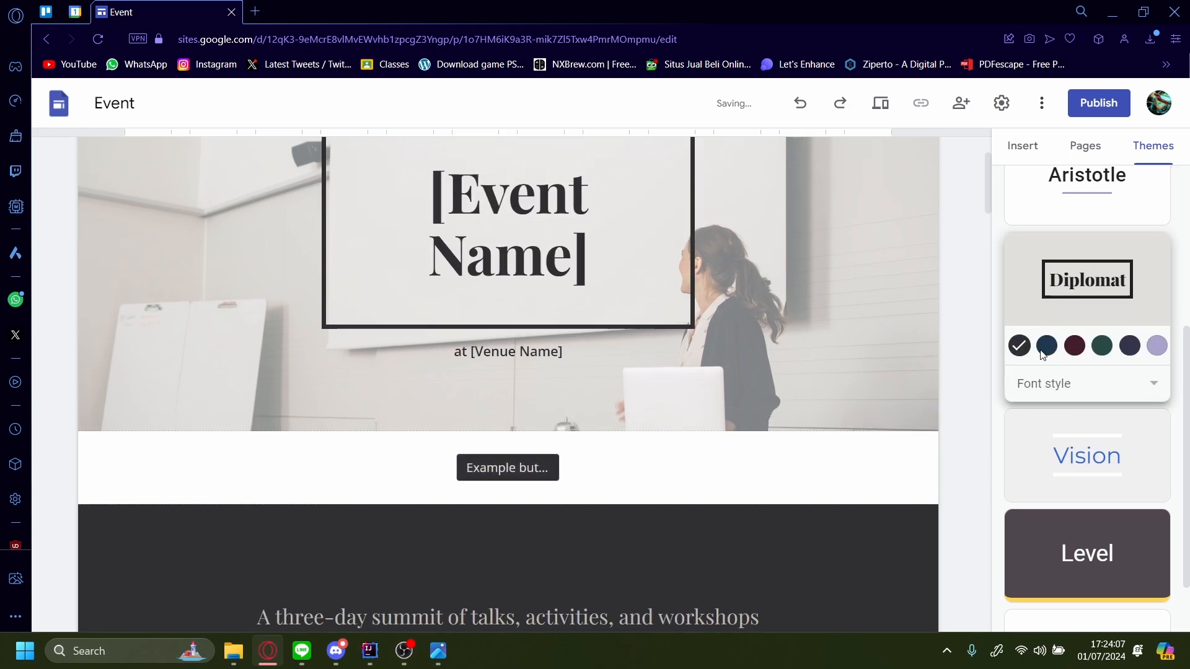
left_click(1100, 346)
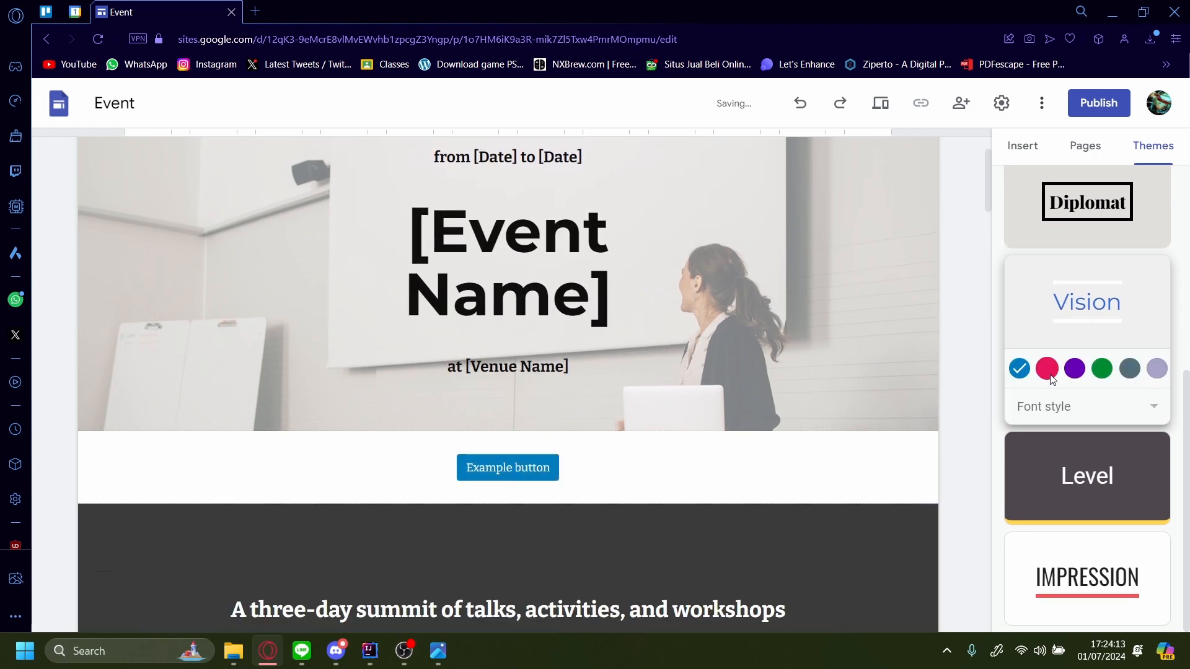
Try Vision in purple and green, then apply the Level theme with a light blue button.
left_click(1073, 369)
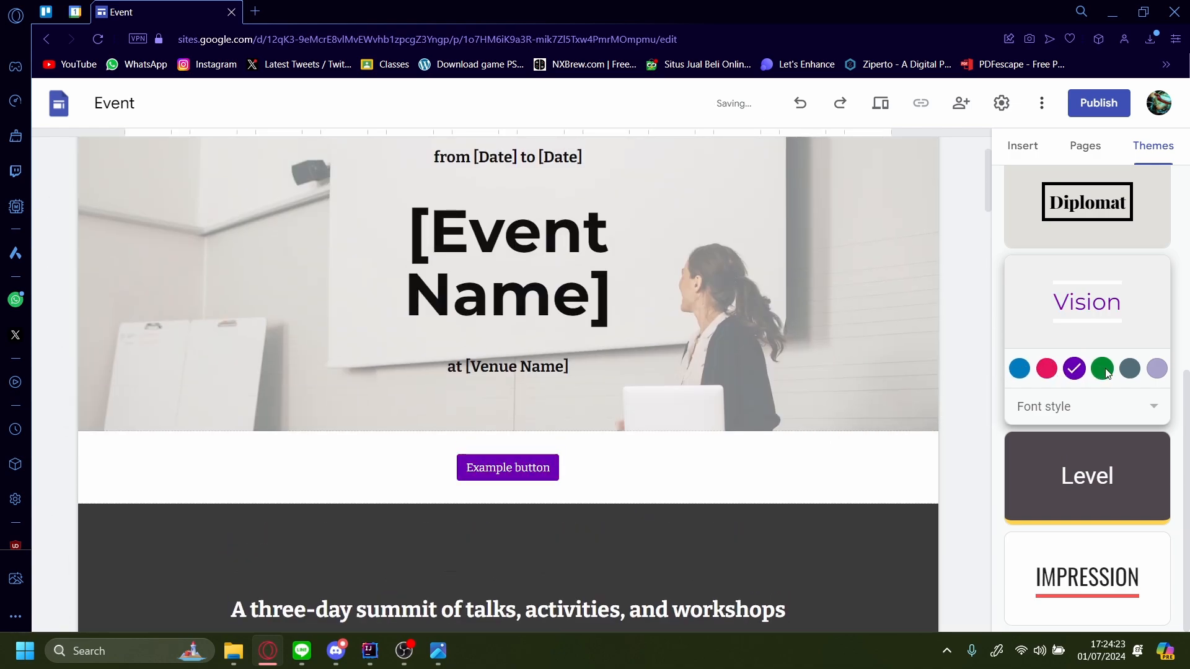
left_click(1101, 368)
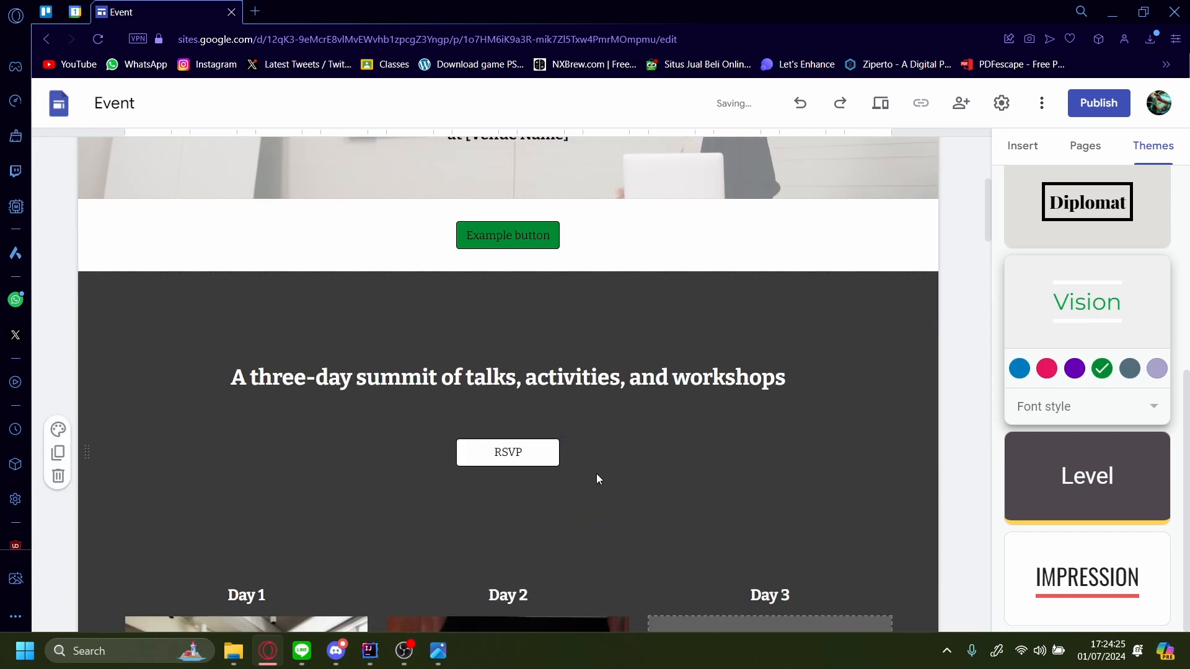
scroll("up", 3)
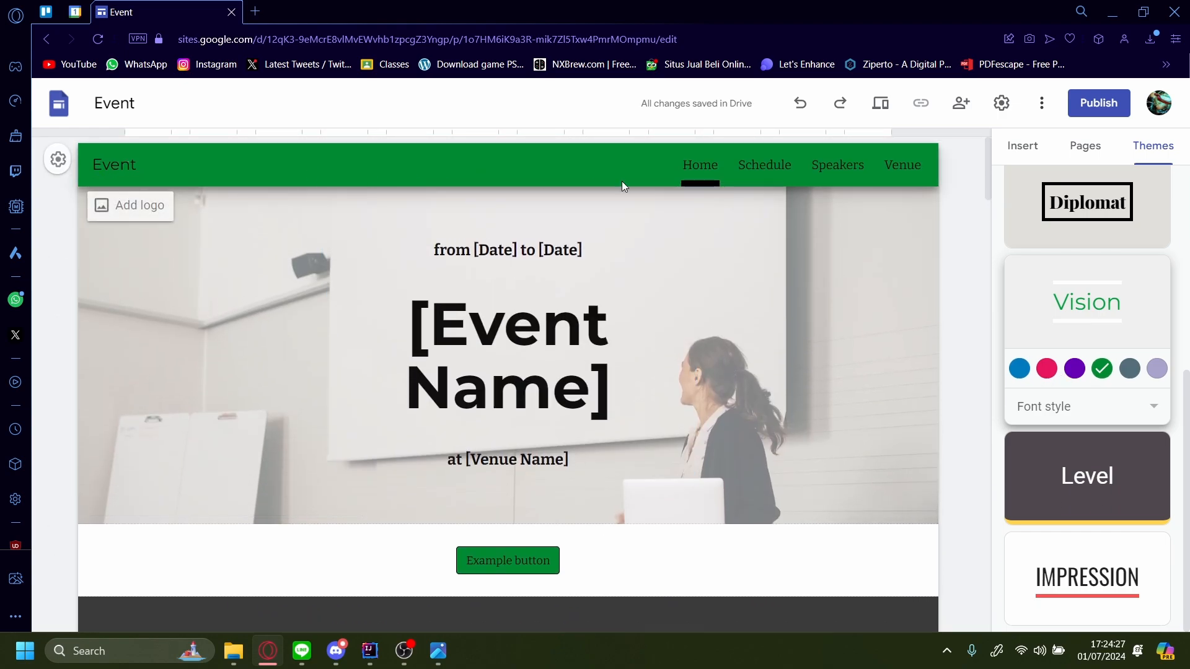
scroll("down", 3)
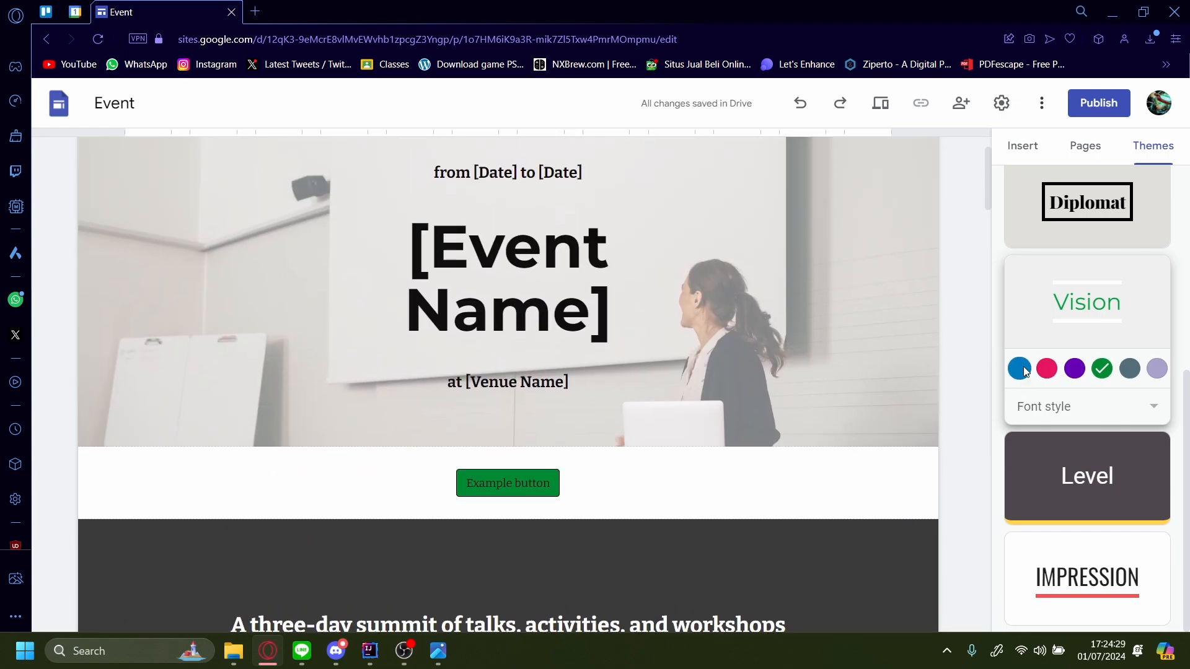
left_click(1086, 476)
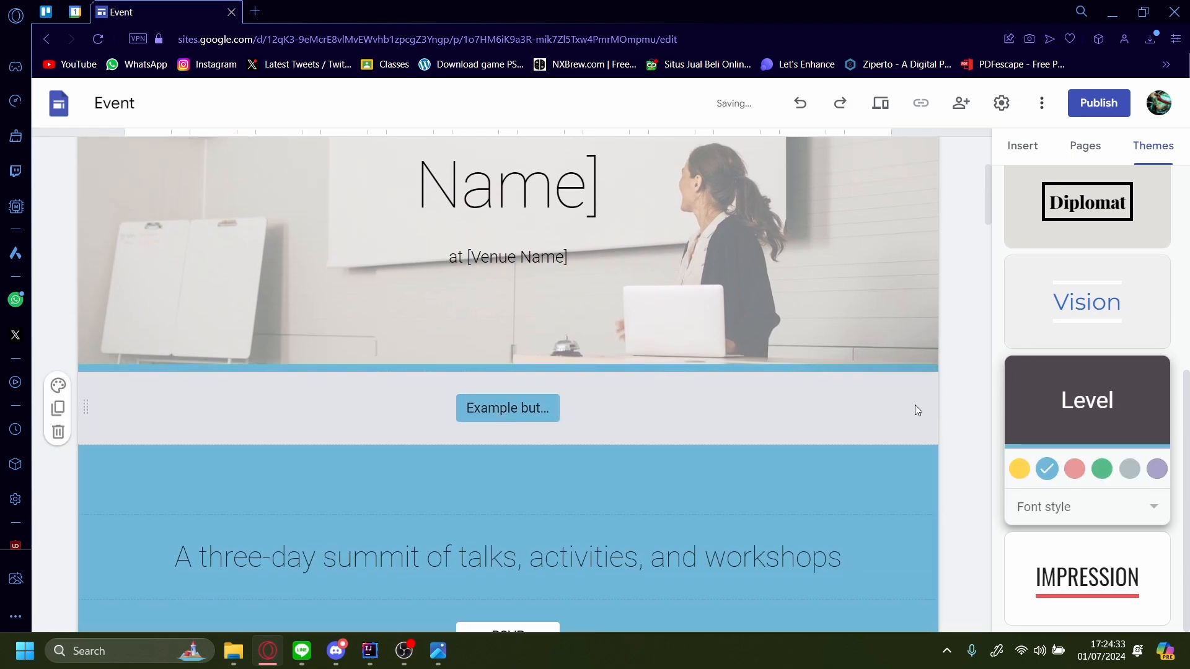
Apply the Impression theme, try green, and settle on red so the button is red.
left_click(1128, 468)
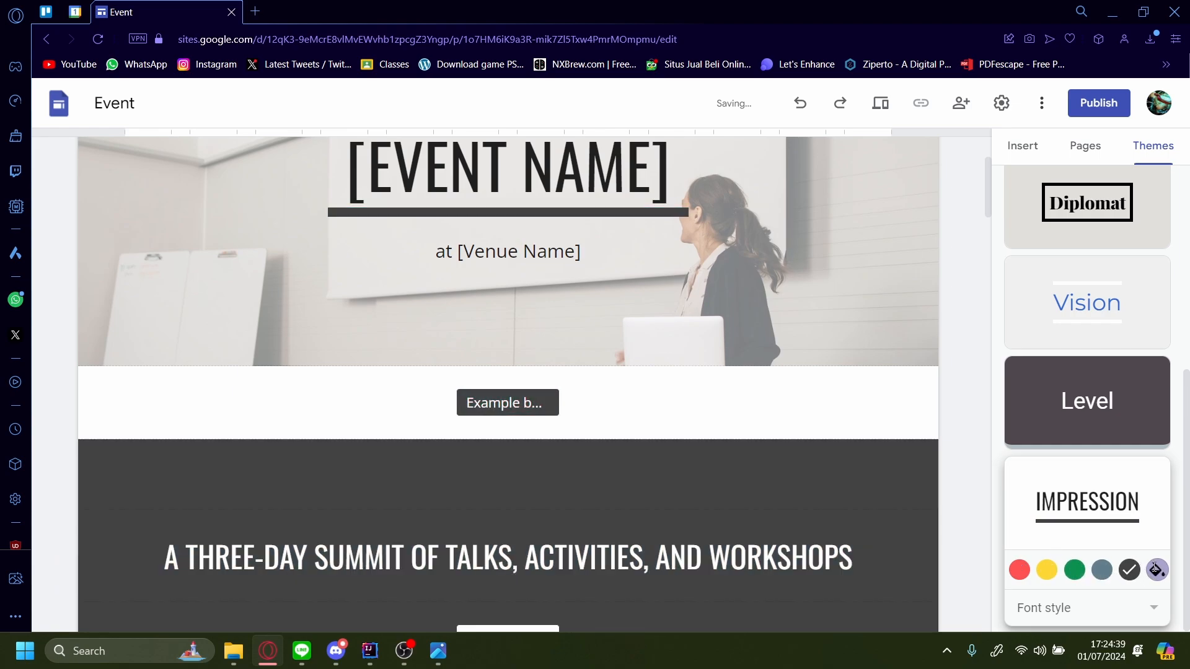
left_click(1073, 570)
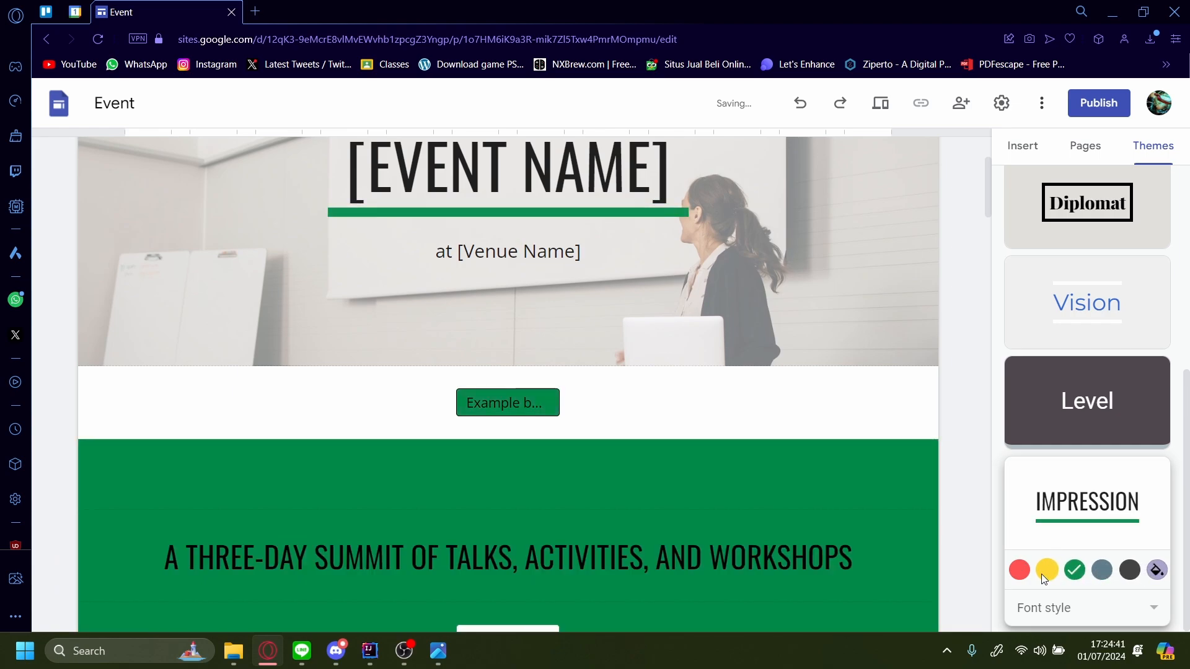
left_click(1018, 570)
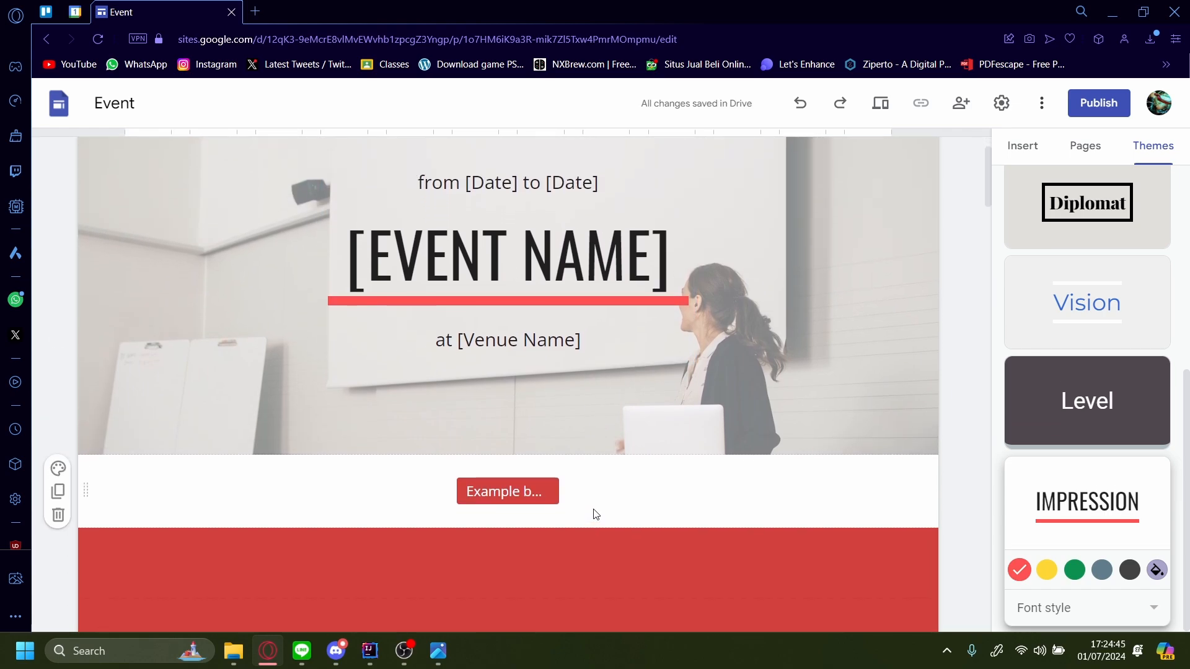
scroll("down", 3)
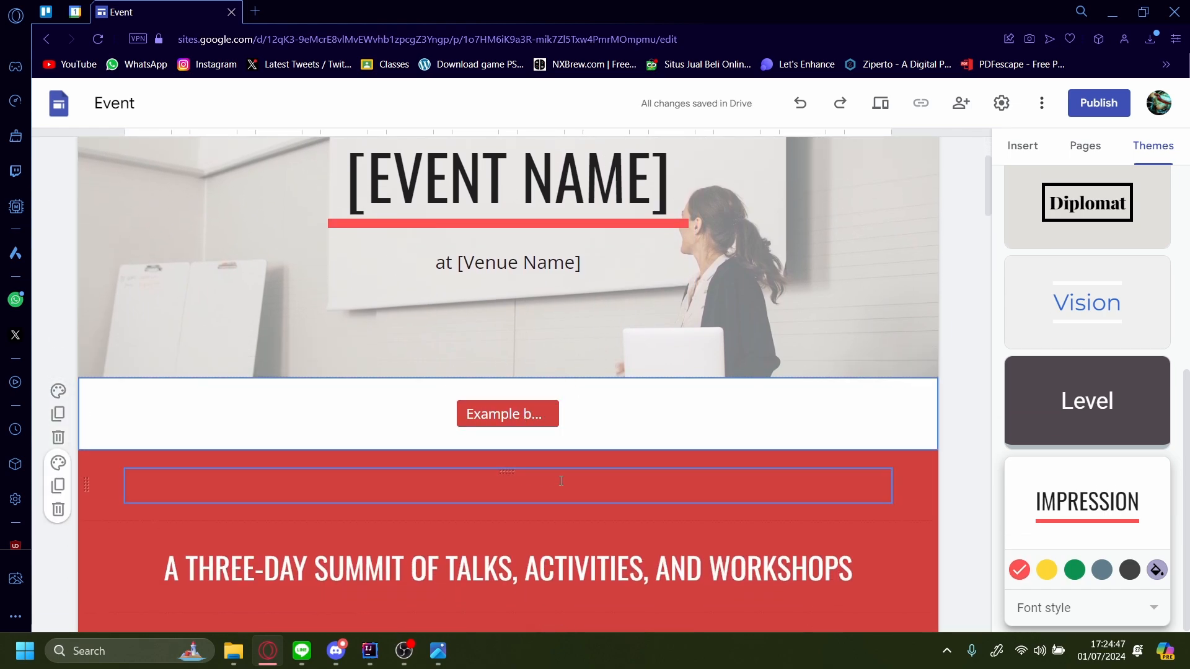